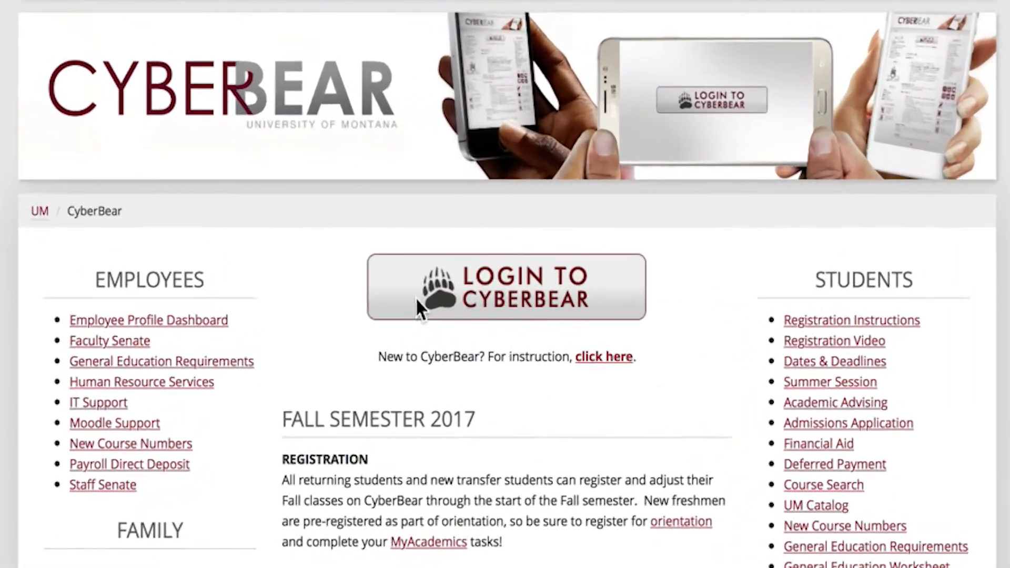
- Sign in to CyberBear and open Degree Works from the portal sidebar links
{"action": "left_click", "coordinate": [507, 287]}
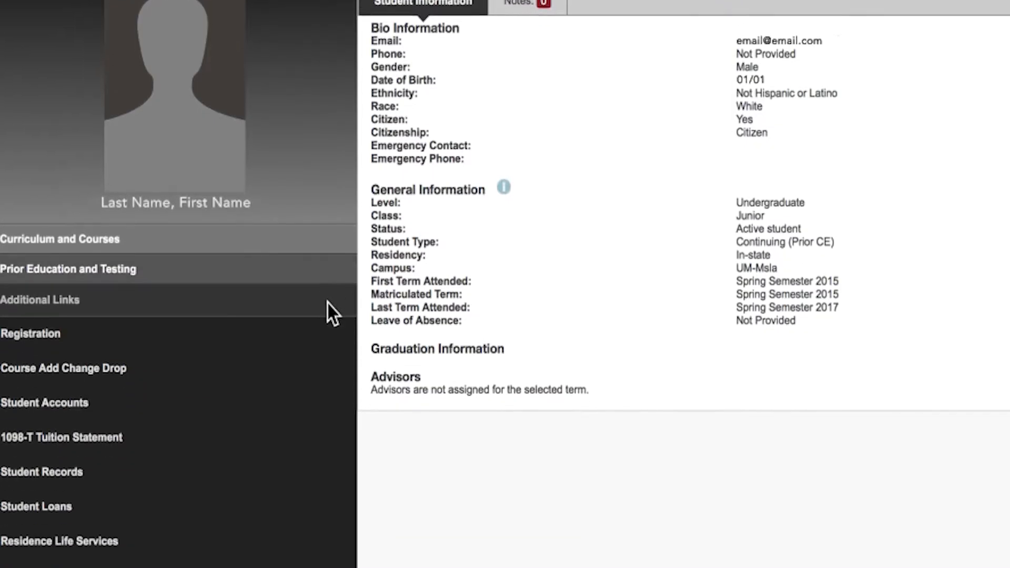
{"action": "scroll", "scroll_direction": "down", "scroll_amount": 3}
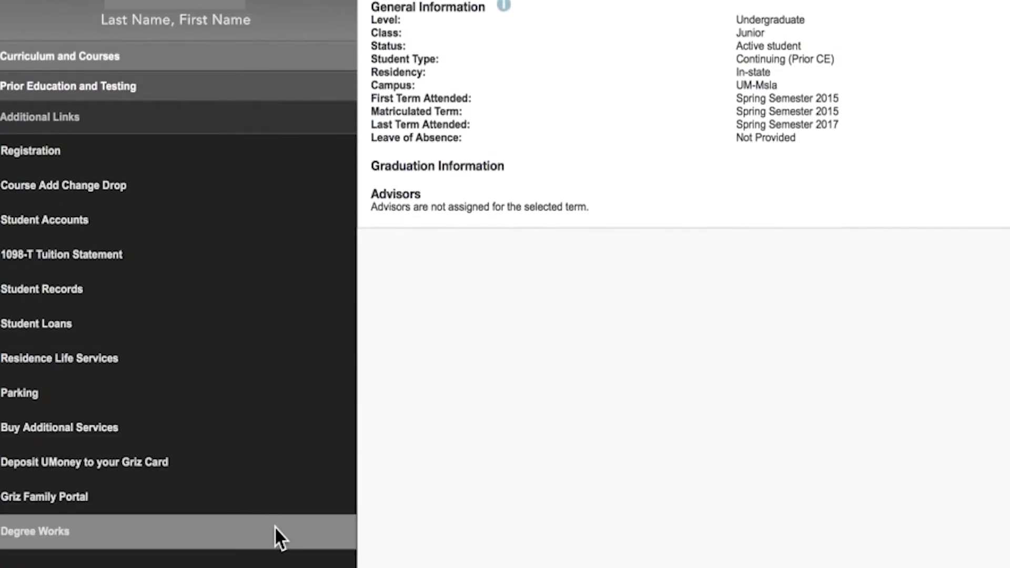
{"action": "left_click", "coordinate": [35, 531]}
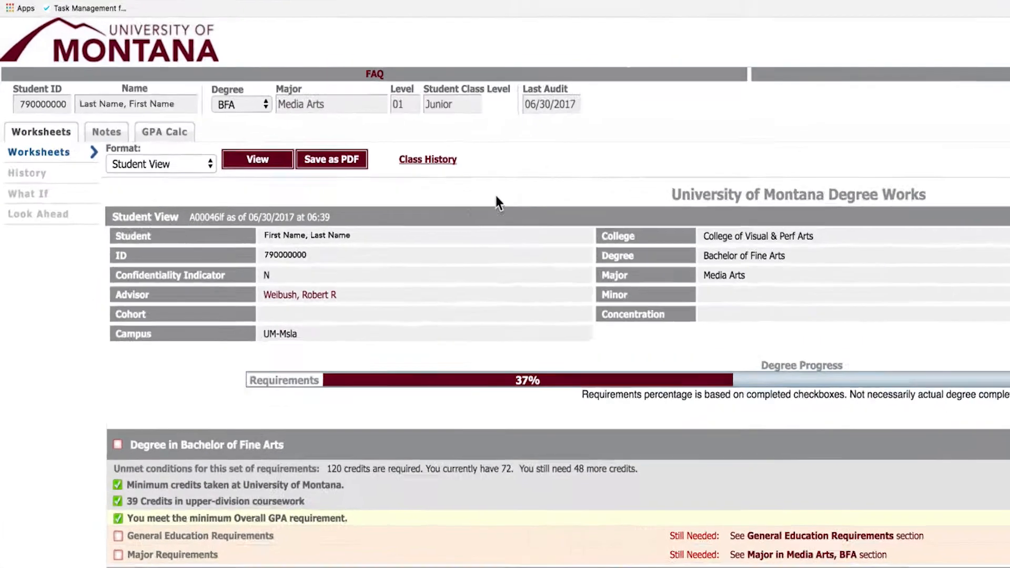
- View the class history by term, then scroll through the 37% degree worksheet
{"action": "left_click", "coordinate": [427, 159]}
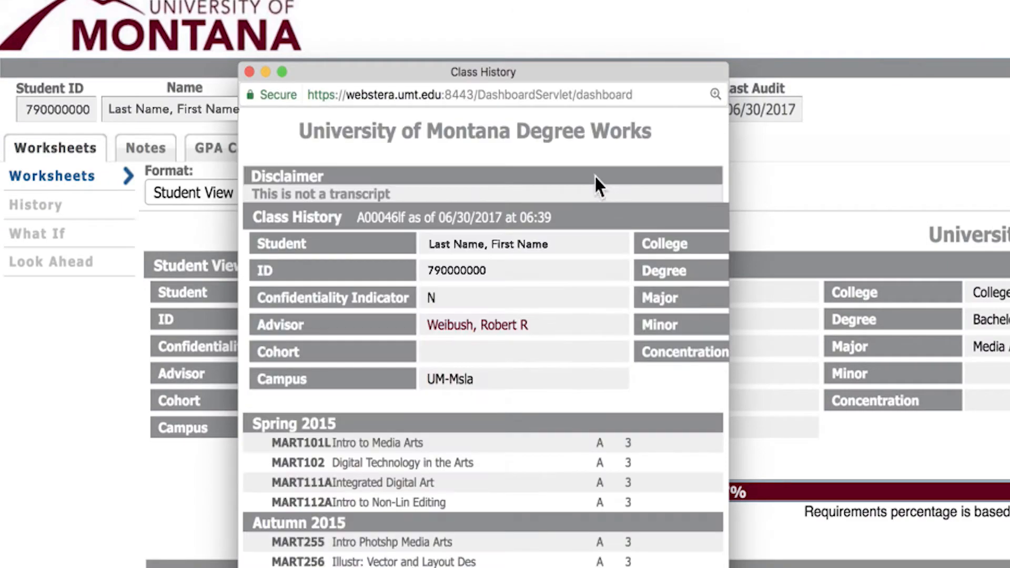
{"action": "scroll", "scroll_direction": "down", "scroll_amount": 3}
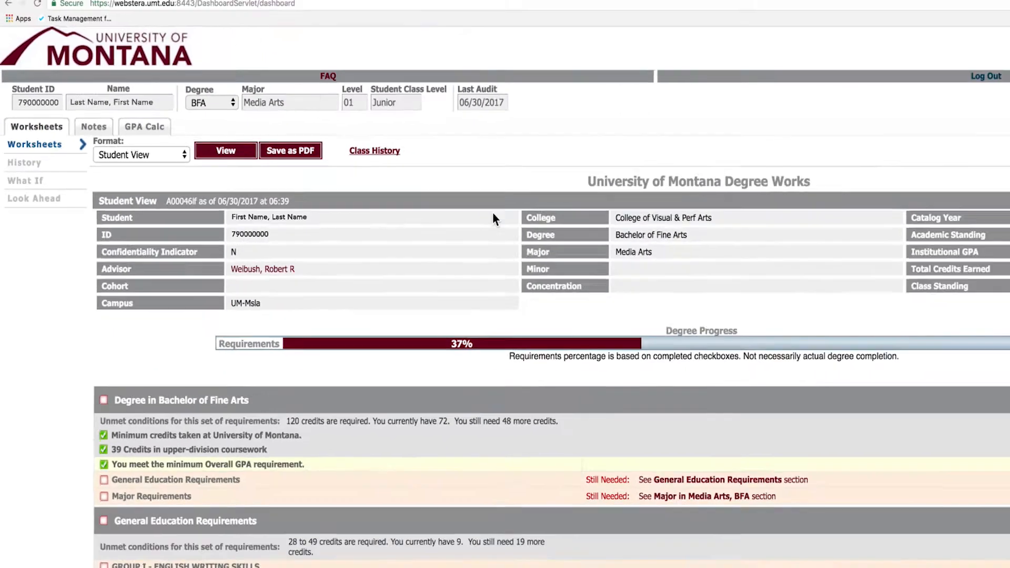
{"action": "scroll", "scroll_direction": "down", "scroll_amount": 3}
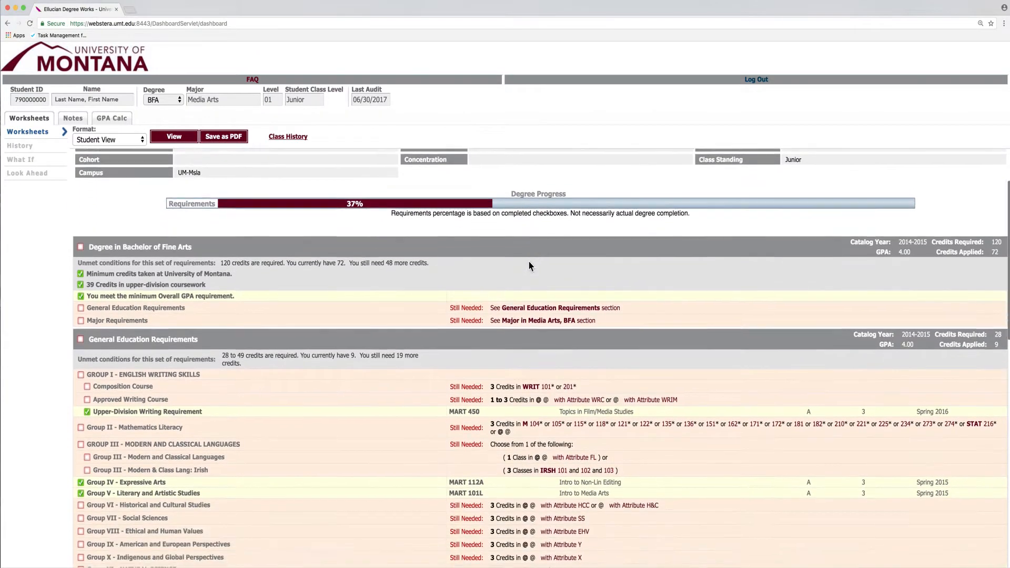
{"action": "scroll", "scroll_direction": "down", "scroll_amount": 3}
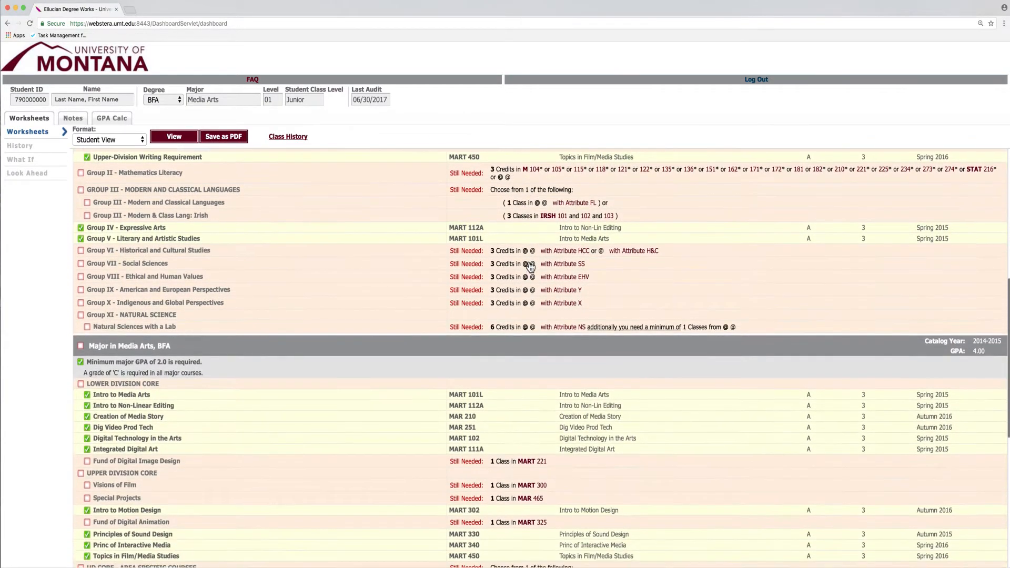
{"action": "scroll", "scroll_direction": "down", "scroll_amount": 3}
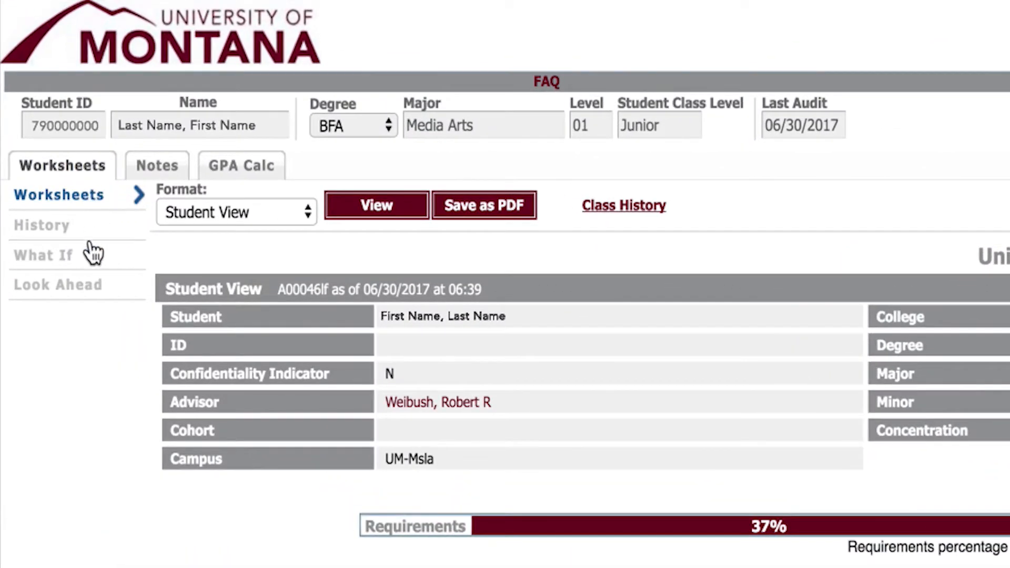
- Set up a What-If with catalog year, Art major, Media Arts minor and Creative Writing concentration
{"action": "left_click", "coordinate": [43, 255]}
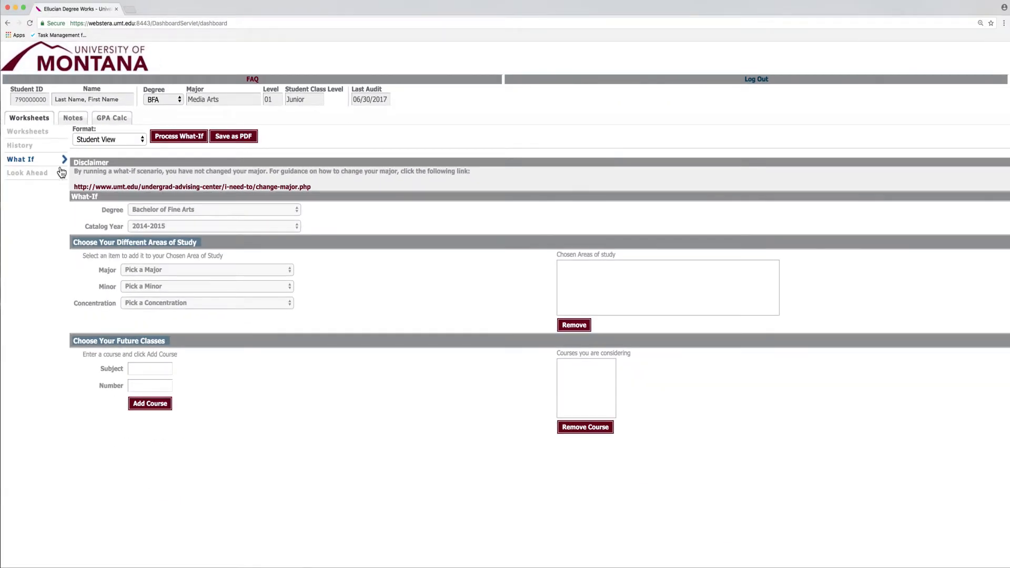
{"action": "left_click", "coordinate": [212, 210]}
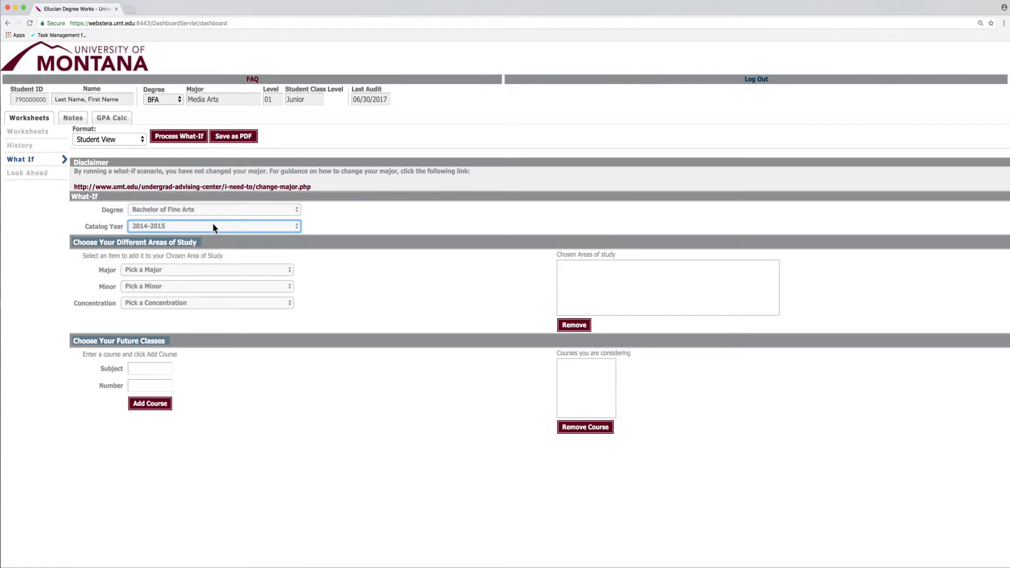
{"action": "left_click", "coordinate": [206, 269]}
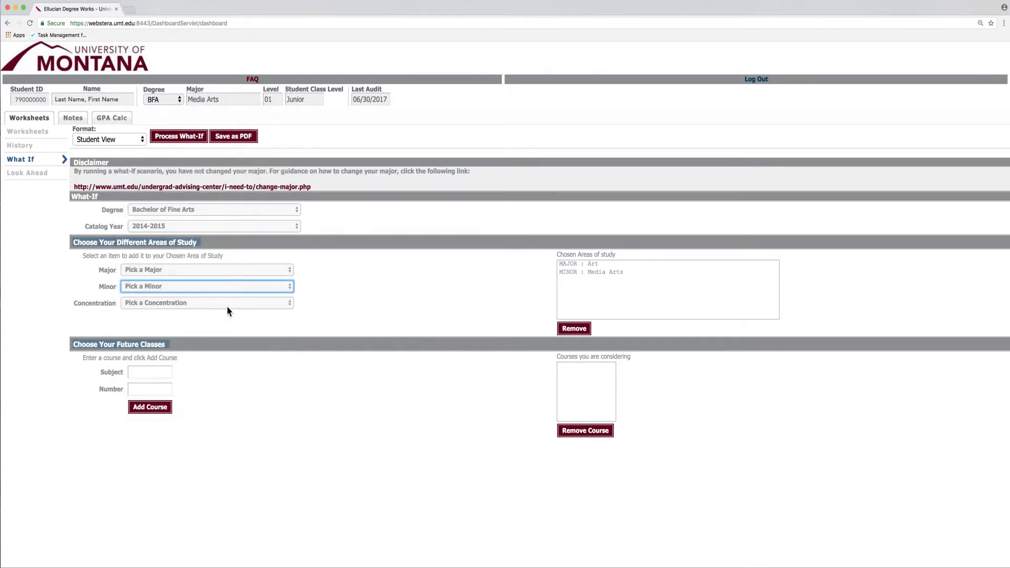
{"action": "left_click", "coordinate": [207, 303]}
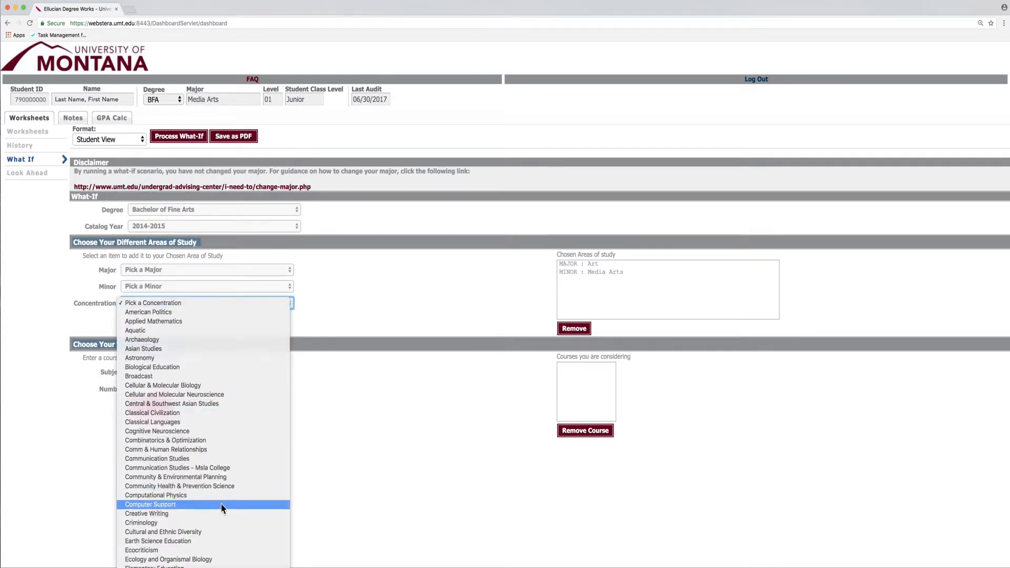
{"action": "left_click", "coordinate": [147, 513]}
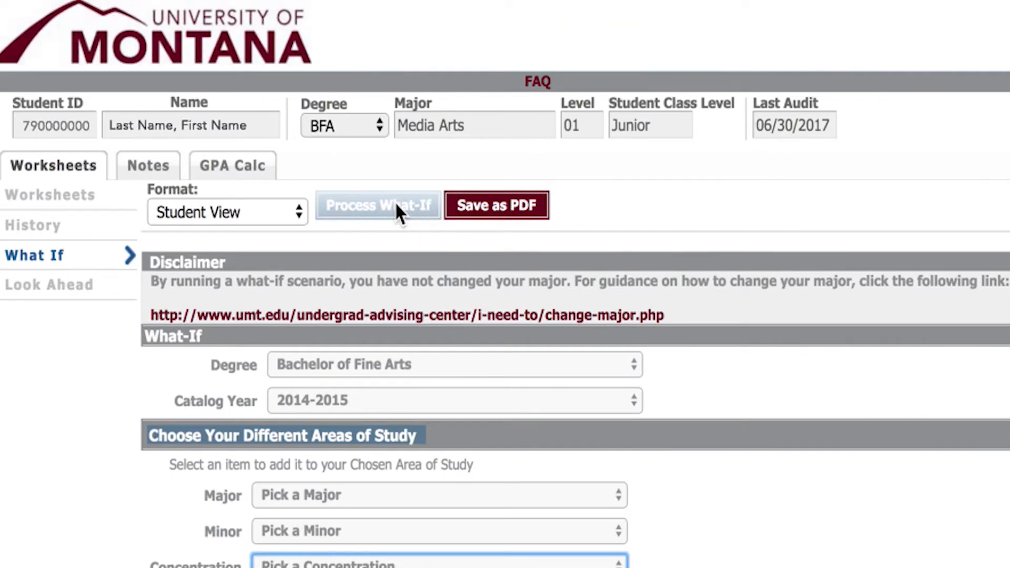
- Run the What-If audit for Art, Media Arts minor and Creative Writing, showing 20% progress
{"action": "left_click", "coordinate": [378, 205]}
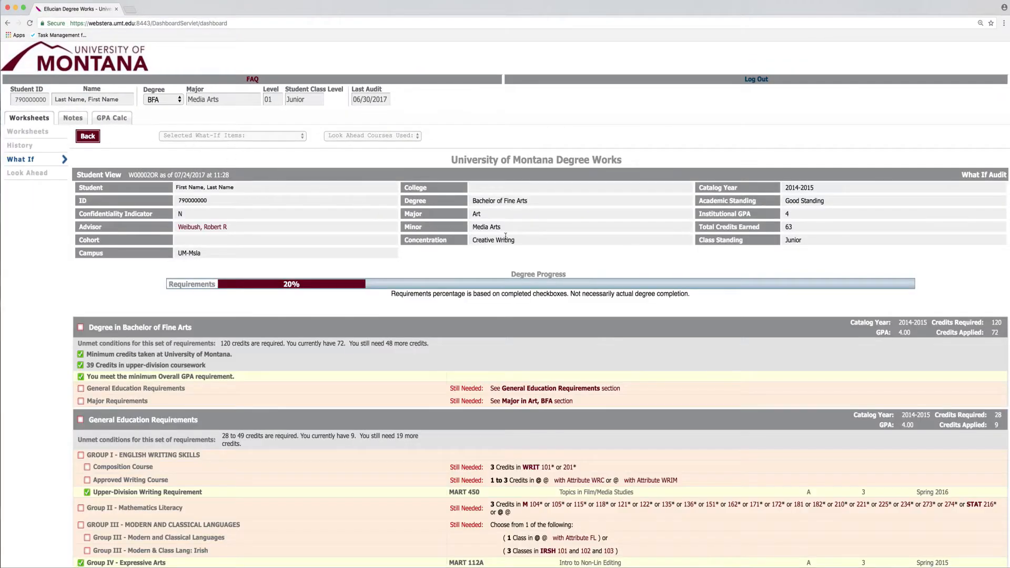
{"action": "mouse_move", "coordinate": [539, 267]}
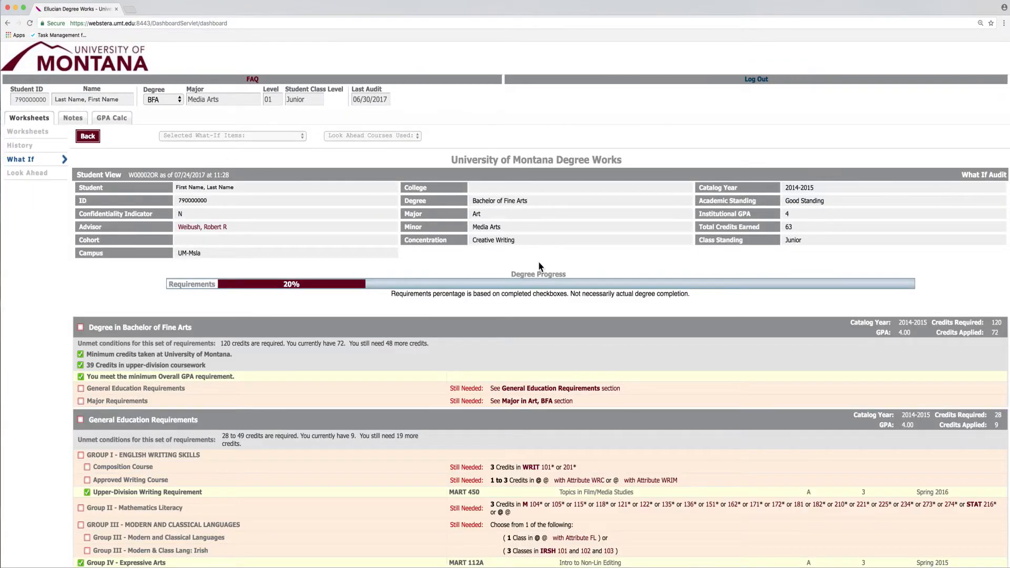
{"action": "scroll", "scroll_direction": "down", "scroll_amount": 3}
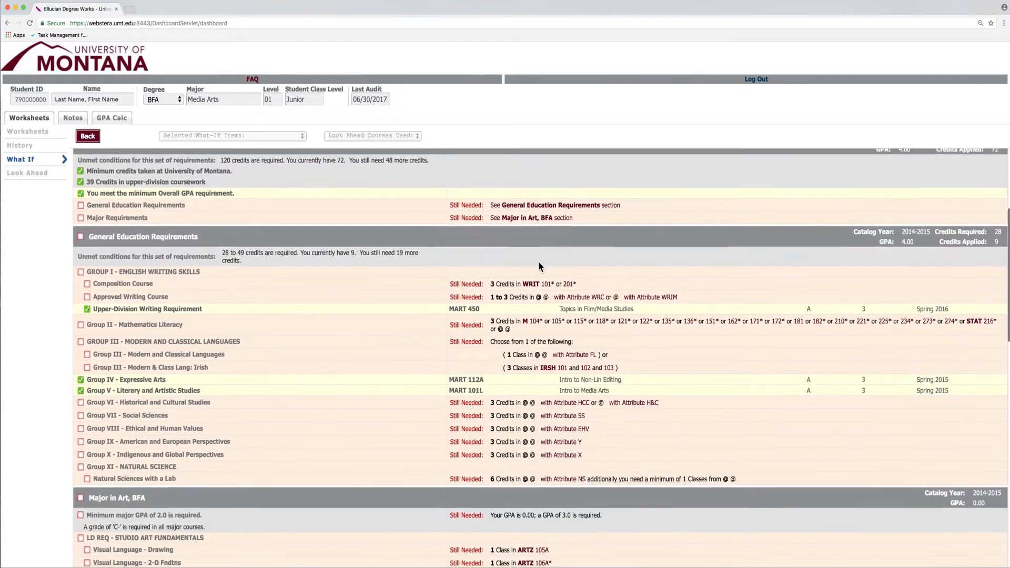
{"action": "scroll", "scroll_direction": "down", "scroll_amount": 3}
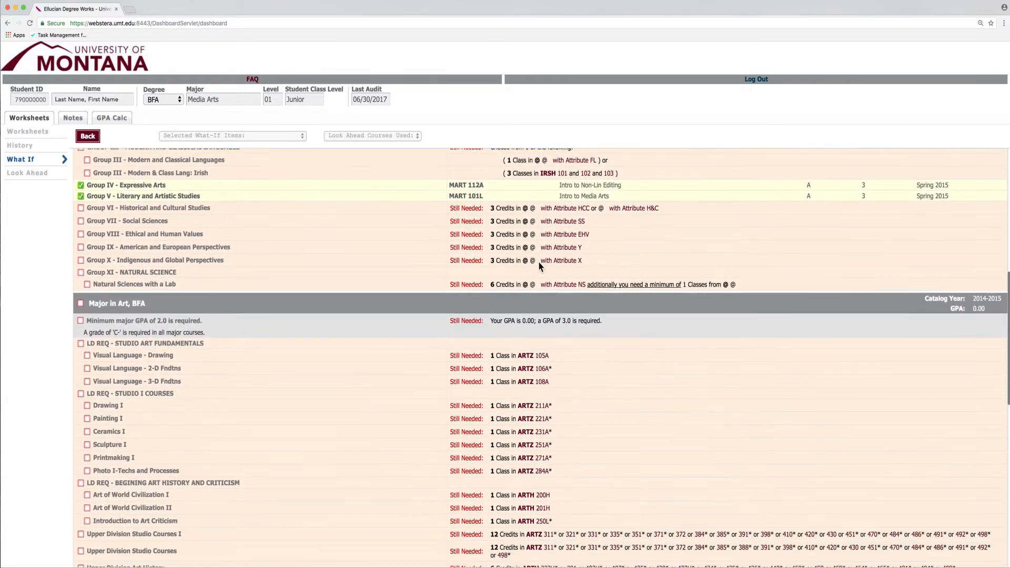
{"action": "scroll", "scroll_direction": "down", "scroll_amount": 3}
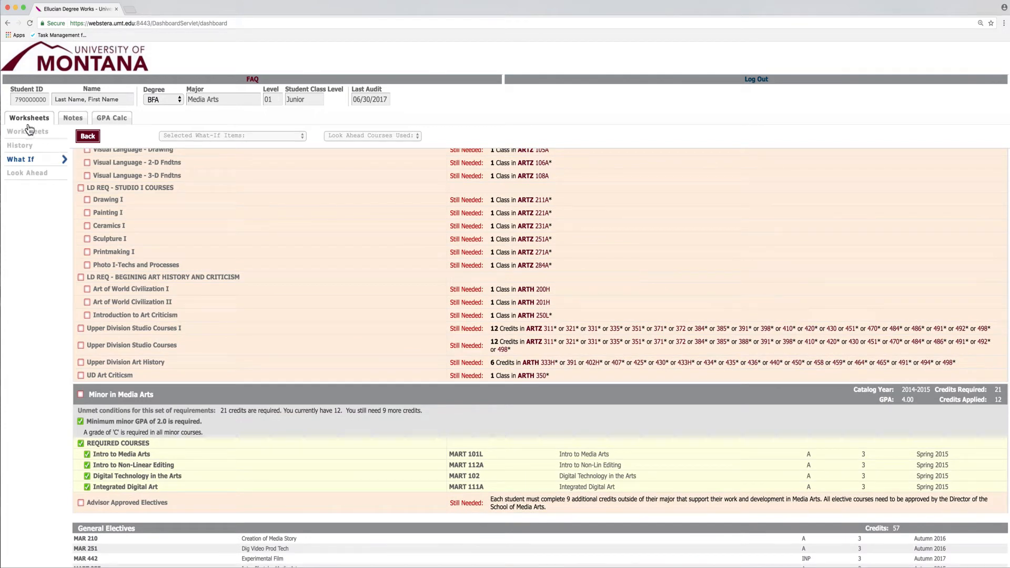
- Return to the regular 37% Media Arts worksheet and scroll through it
{"action": "left_click", "coordinate": [28, 132]}
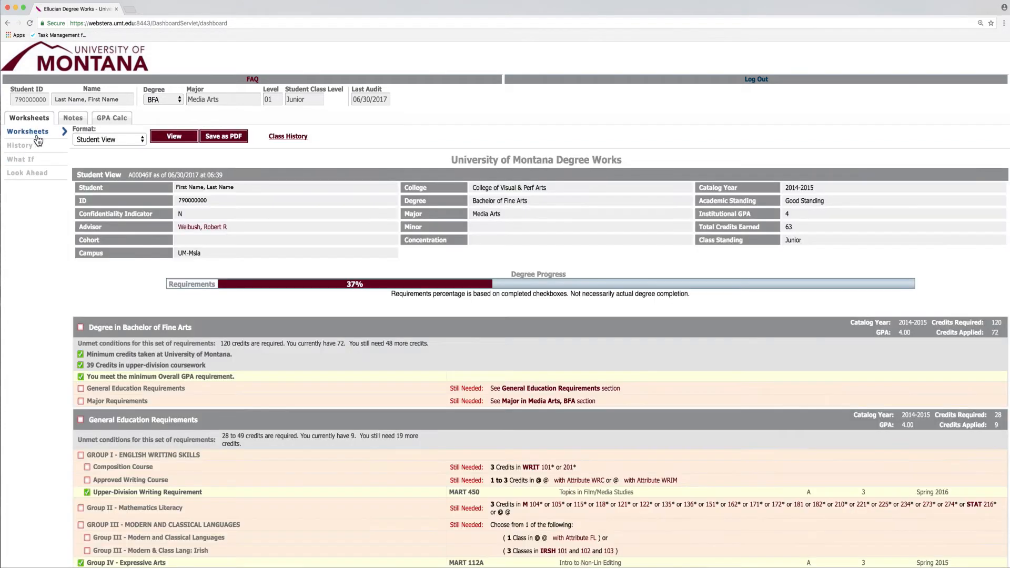
{"action": "mouse_move", "coordinate": [476, 246]}
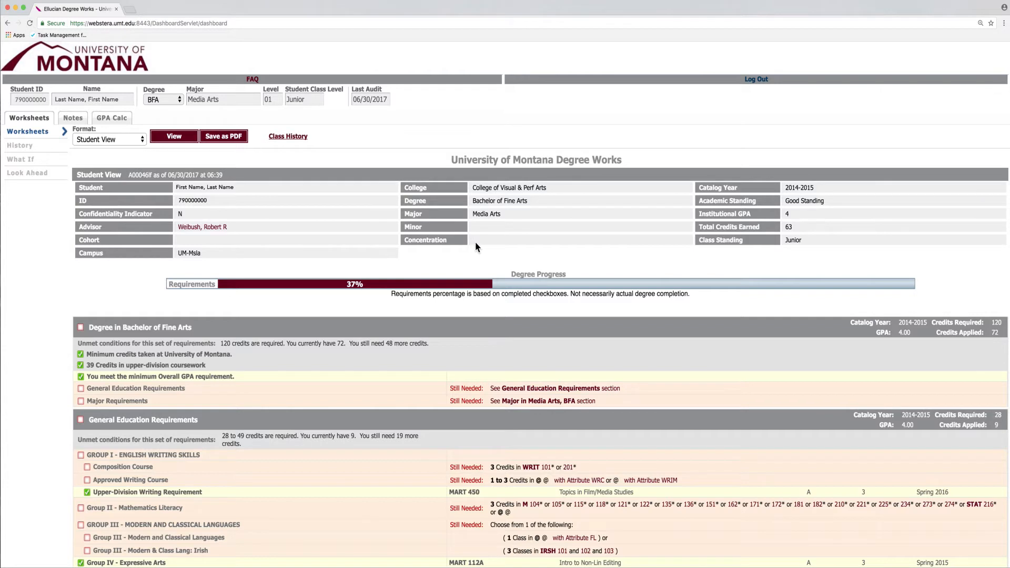
{"action": "scroll", "scroll_direction": "down", "scroll_amount": 3}
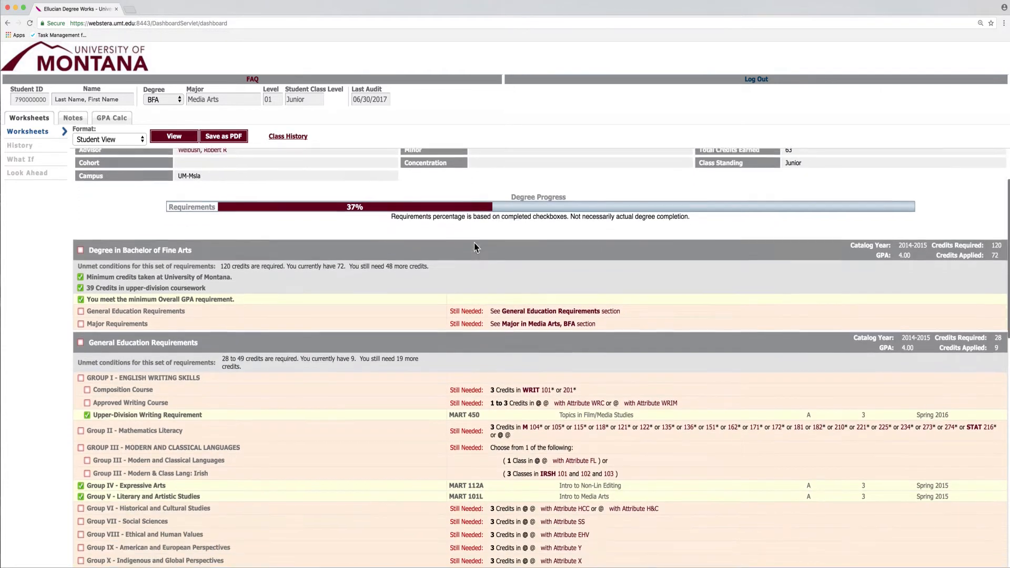
{"action": "scroll", "scroll_direction": "down", "scroll_amount": 3}
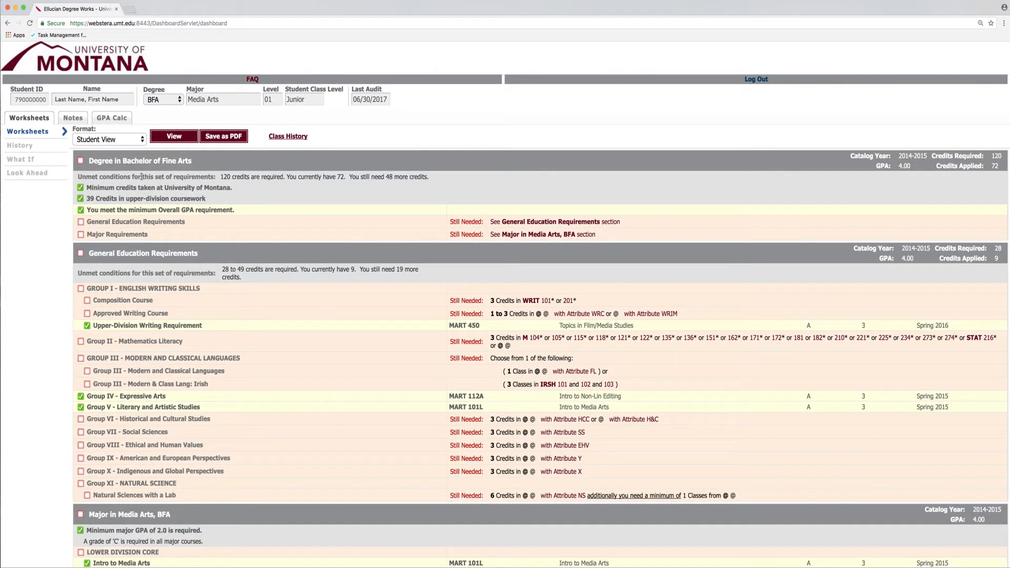
- Add LIT 110L as a future course in the What-If form
{"action": "left_click", "coordinate": [20, 159]}
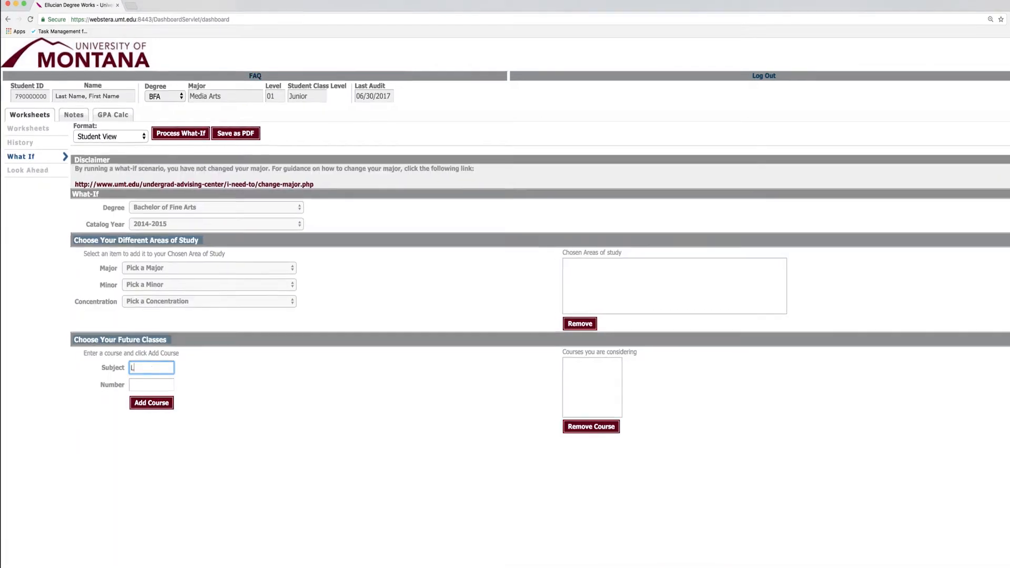
{"action": "type", "text": "IT"}
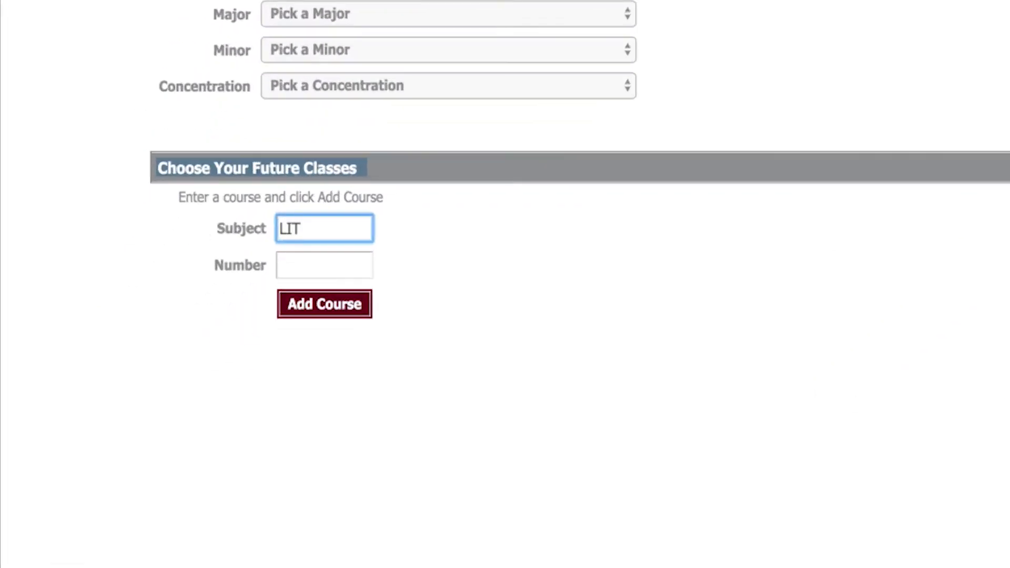
{"action": "type", "text": "1"}
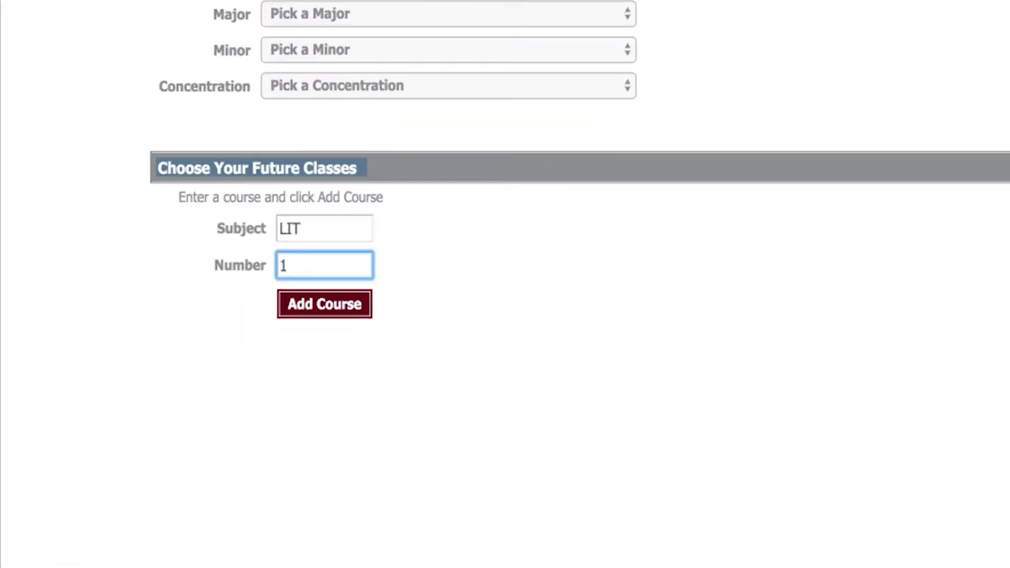
{"action": "type", "text": "10L"}
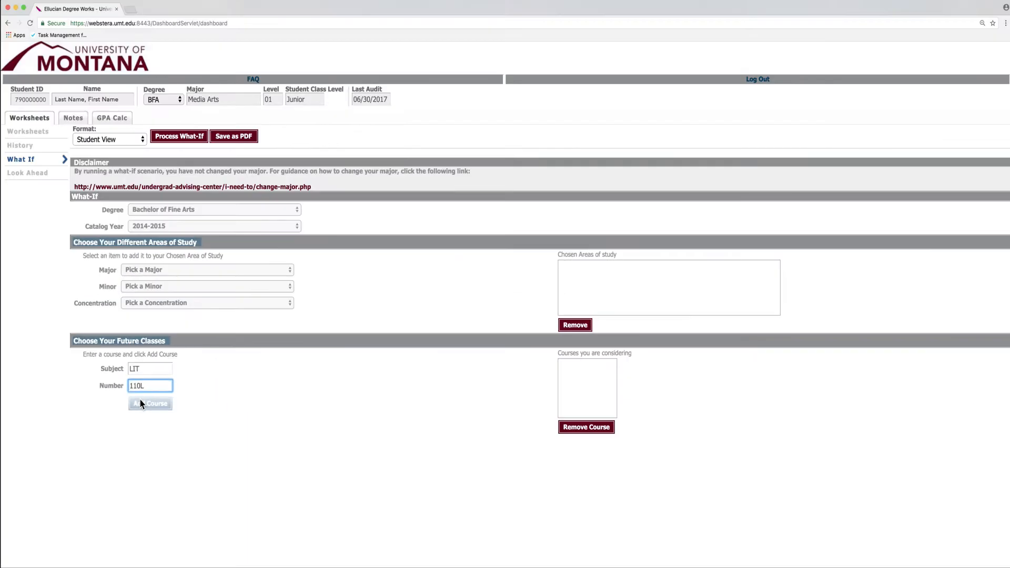
{"action": "left_click", "coordinate": [149, 403]}
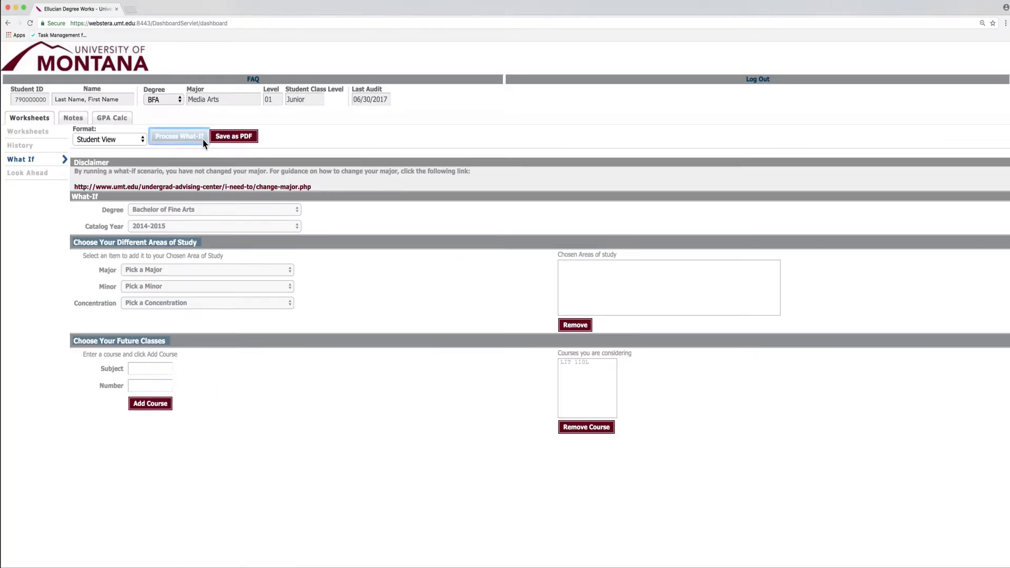
- Process the What-If audit with LIT 110L added
{"action": "left_click", "coordinate": [179, 135]}
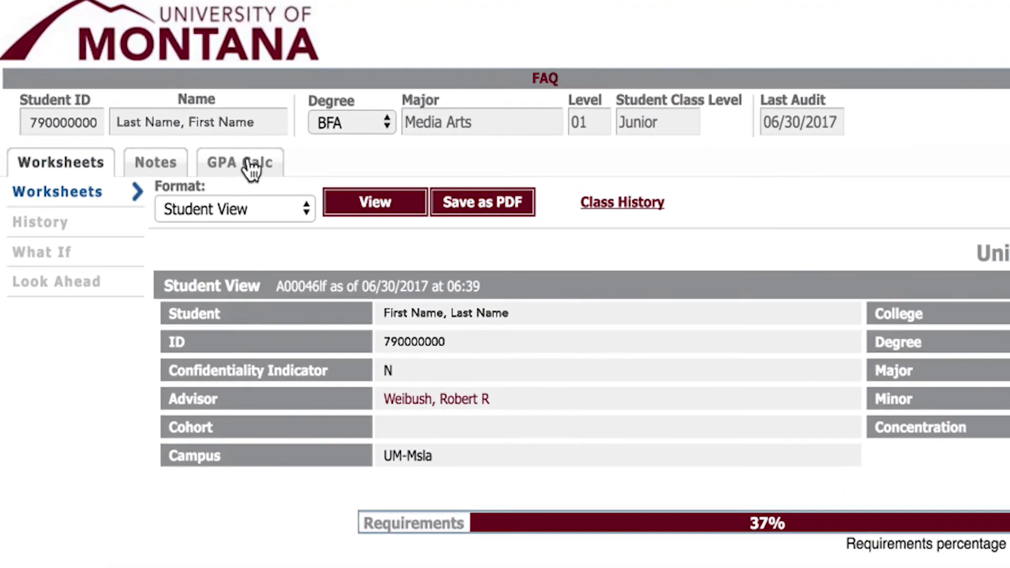
- View the graduation GPA calculator (4.00 current GPA), then check remaining credits on the worksheet
{"action": "left_click", "coordinate": [240, 162]}
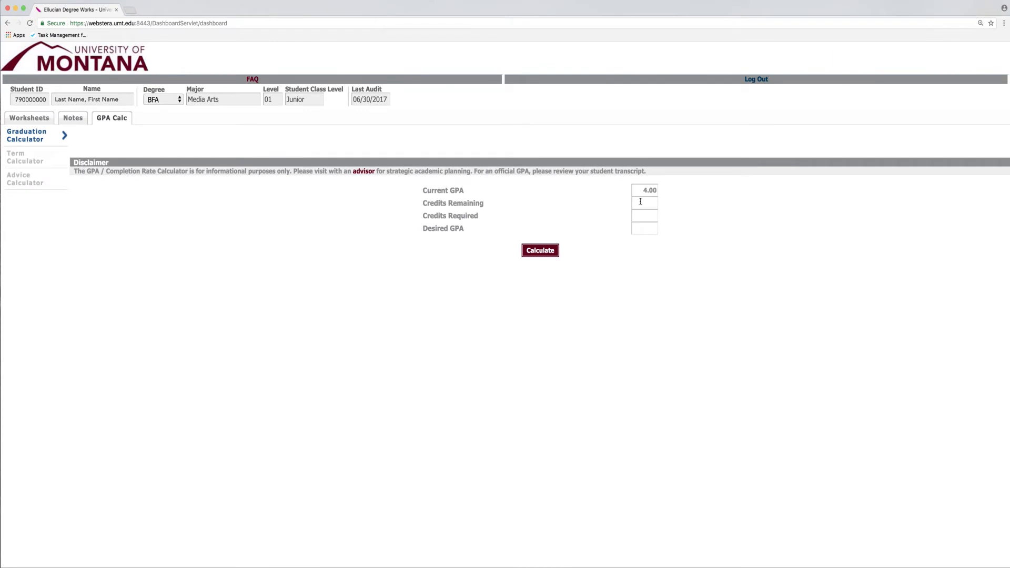
{"action": "left_click", "coordinate": [643, 201]}
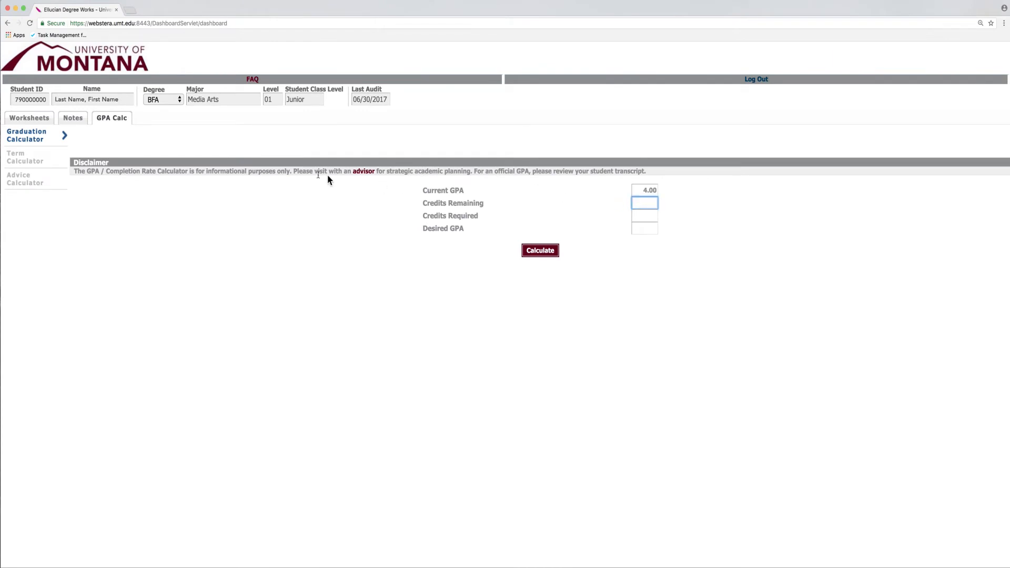
{"action": "left_click", "coordinate": [29, 118]}
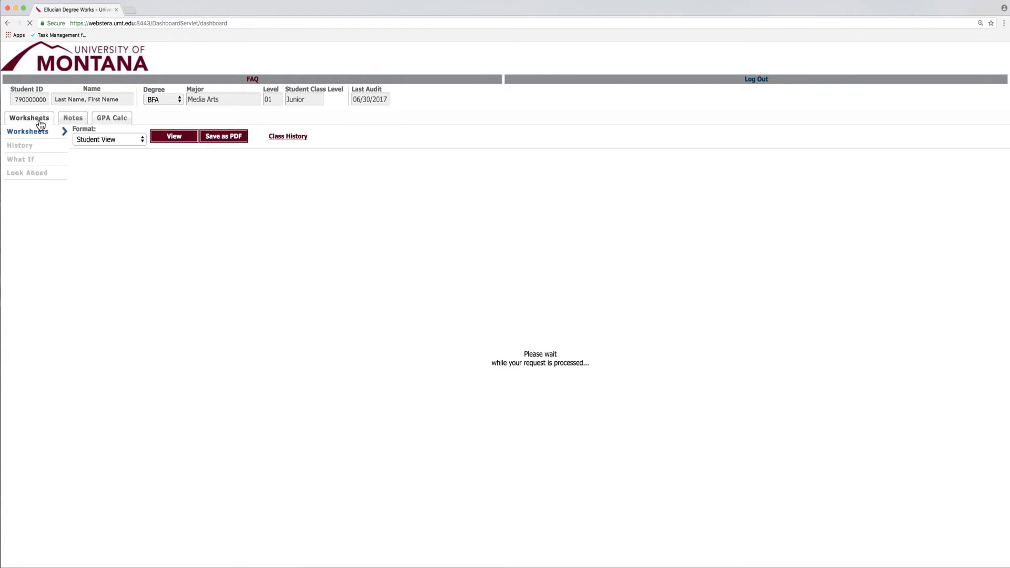
{"action": "left_click", "coordinate": [173, 136]}
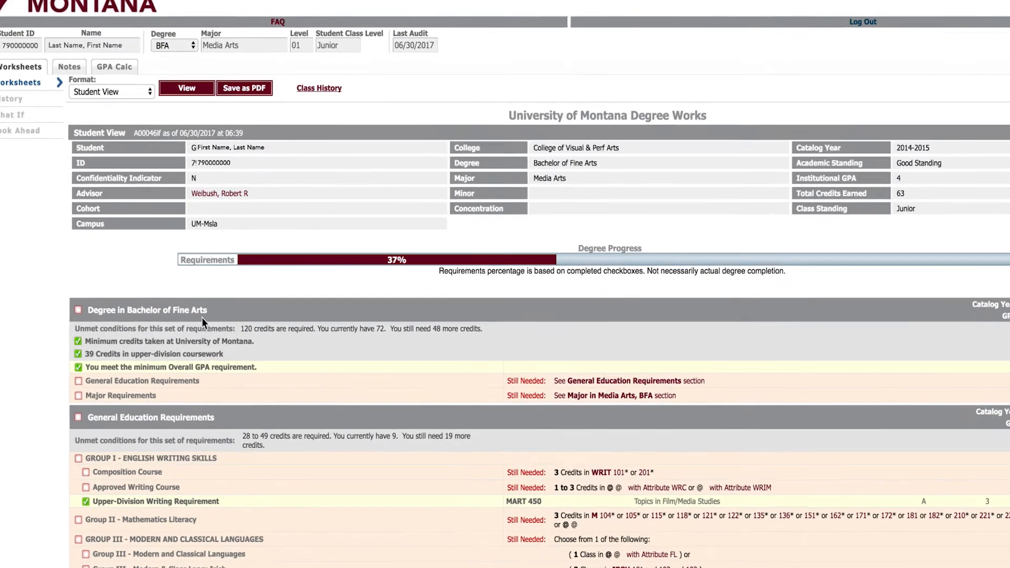
{"action": "scroll", "scroll_direction": "down", "scroll_amount": 3}
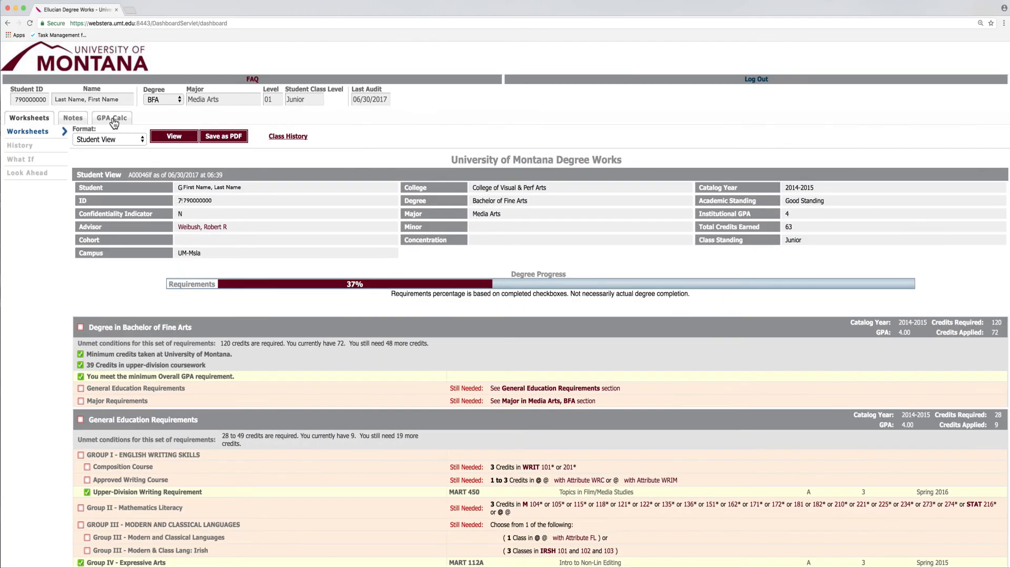
- Calculate the average needed over 48 of 120 credits for a 3.7 GPA: 3.25
{"action": "left_click", "coordinate": [111, 118]}
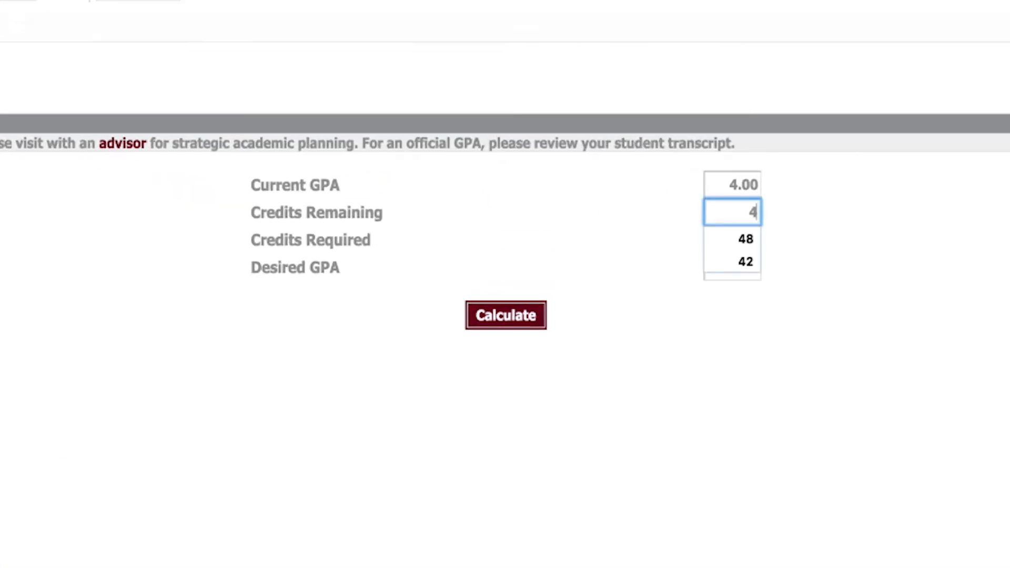
{"action": "type", "text": "120"}
{"action": "left_click", "coordinate": [732, 267]}
{"action": "type", "text": "3"}
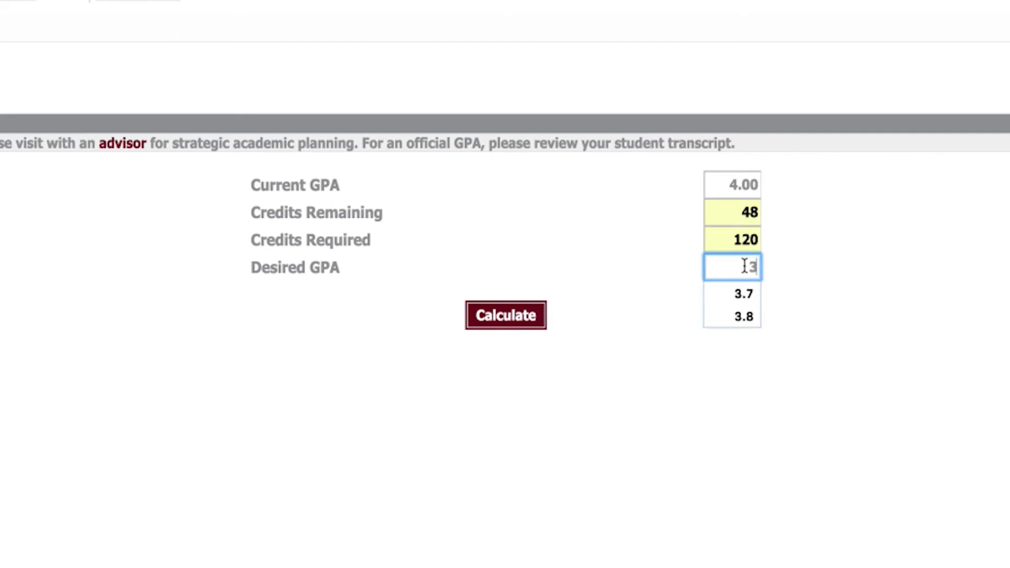
{"action": "left_click", "coordinate": [743, 293]}
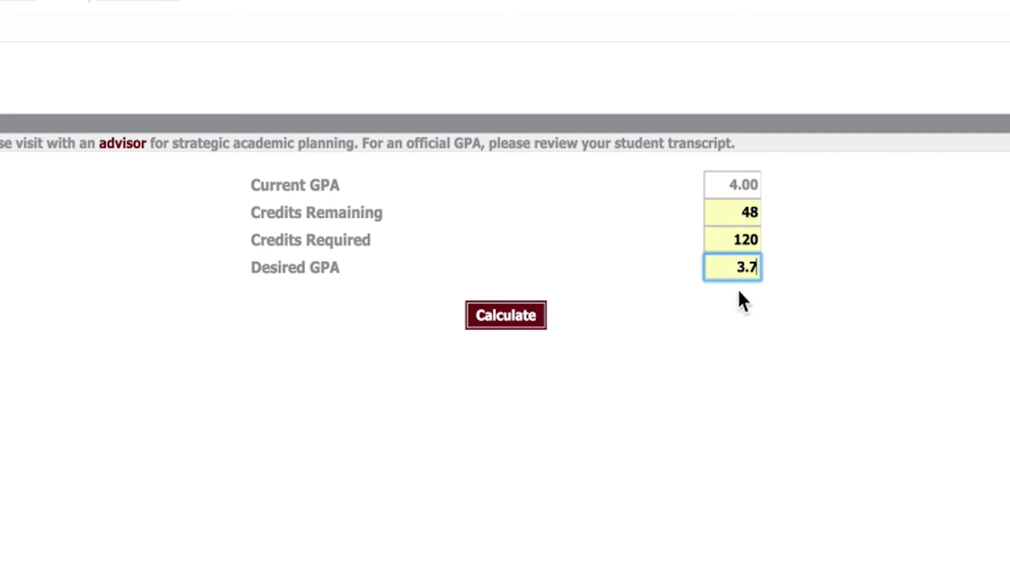
{"action": "left_click", "coordinate": [506, 315]}
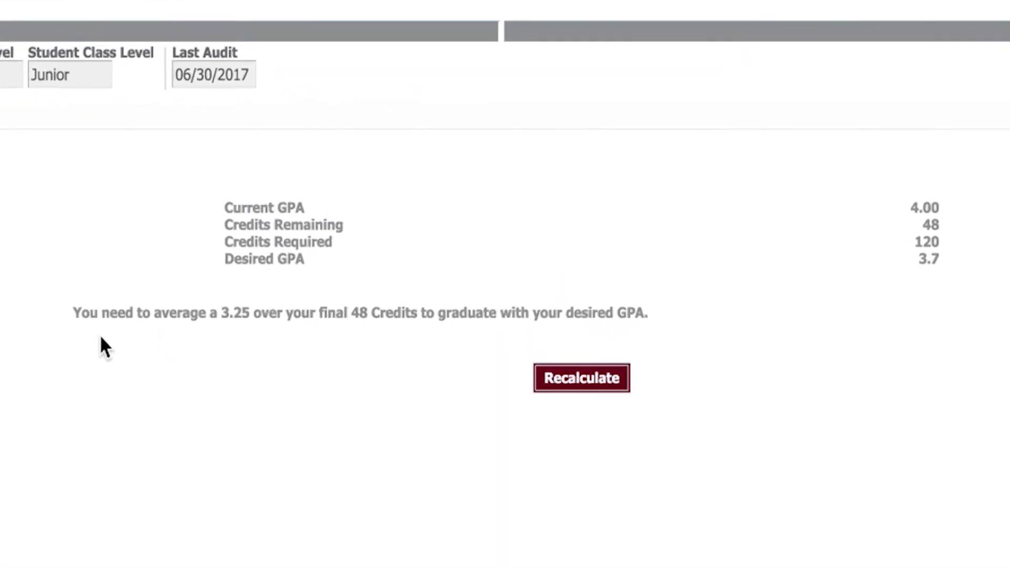
{"action": "mouse_move", "coordinate": [638, 344]}
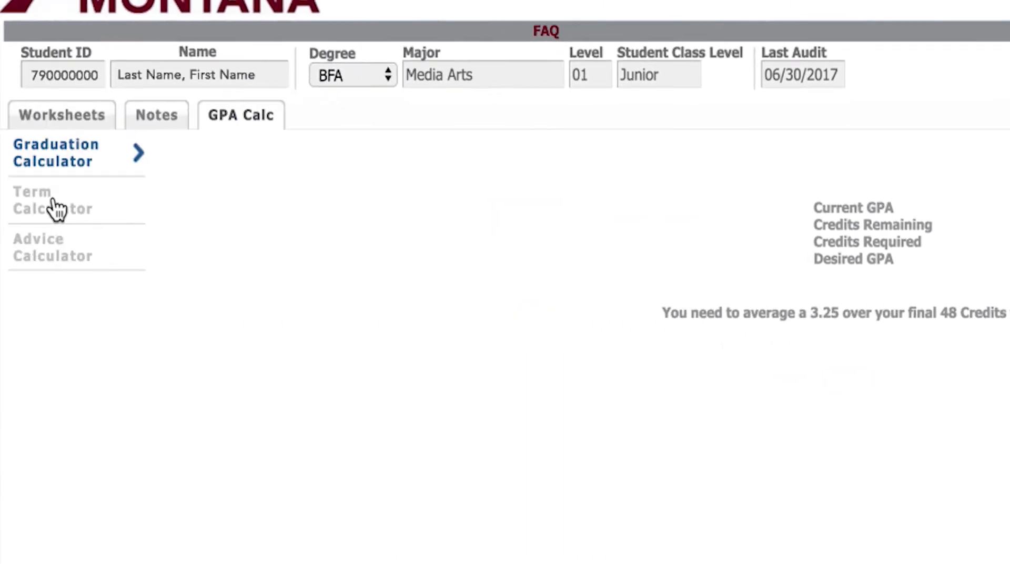
{"action": "mouse_move", "coordinate": [120, 206]}
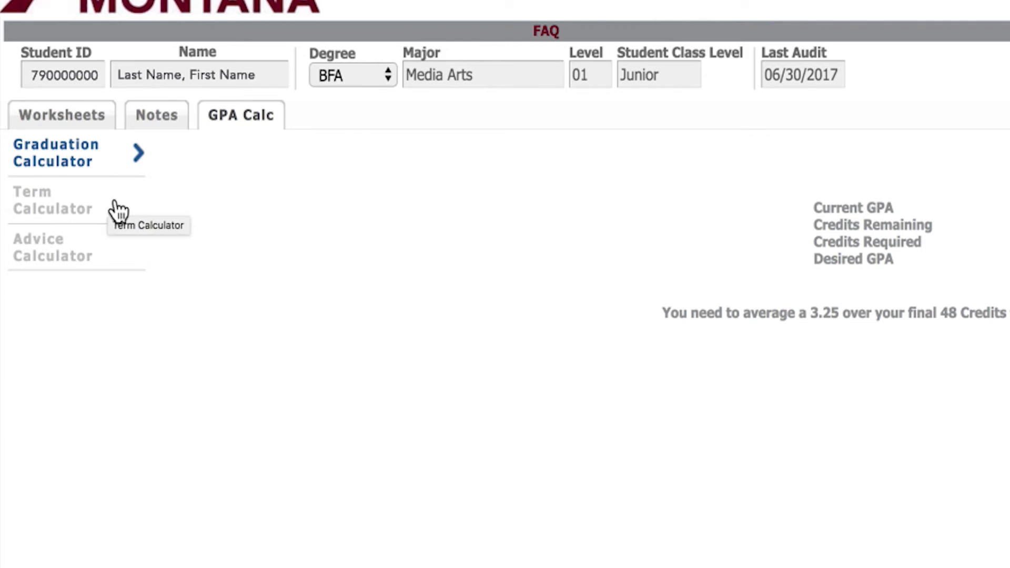
- Compute the end-of-term GPA for three 3-credit classes graded B, C, C, giving 3.79
{"action": "left_click", "coordinate": [52, 200]}
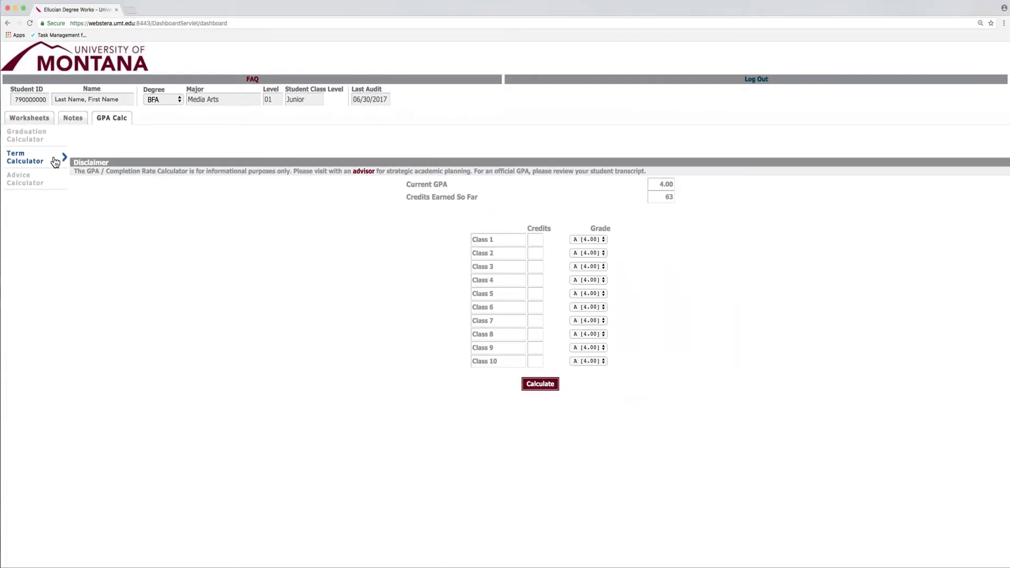
{"action": "left_click", "coordinate": [535, 239]}
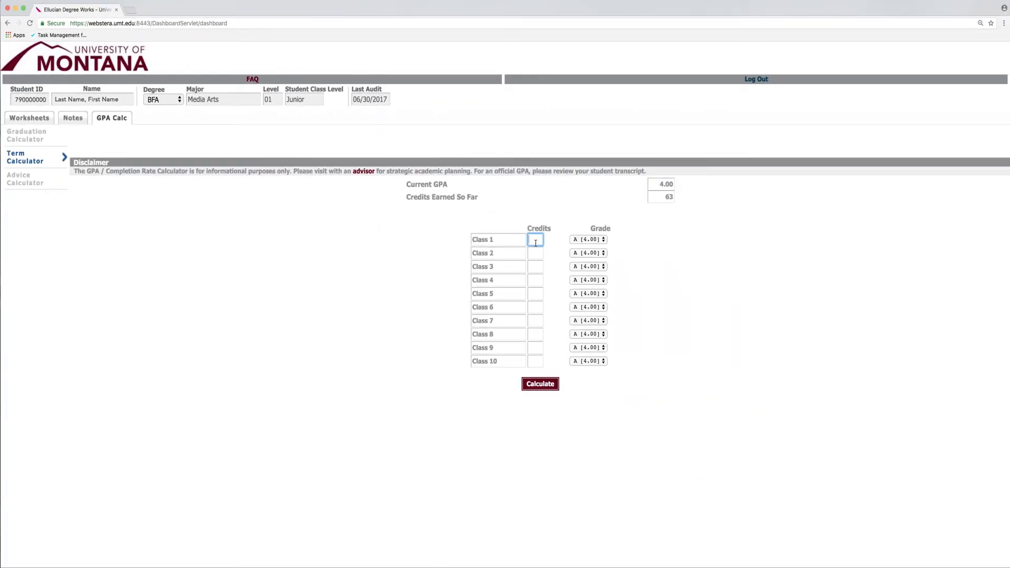
{"action": "type", "text": "3"}
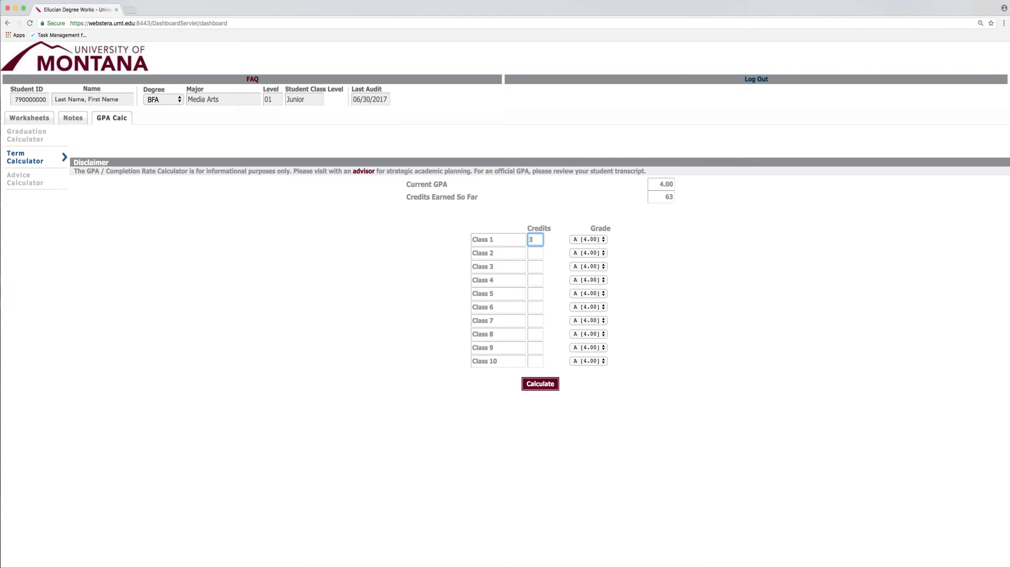
{"action": "type", "text": "3"}
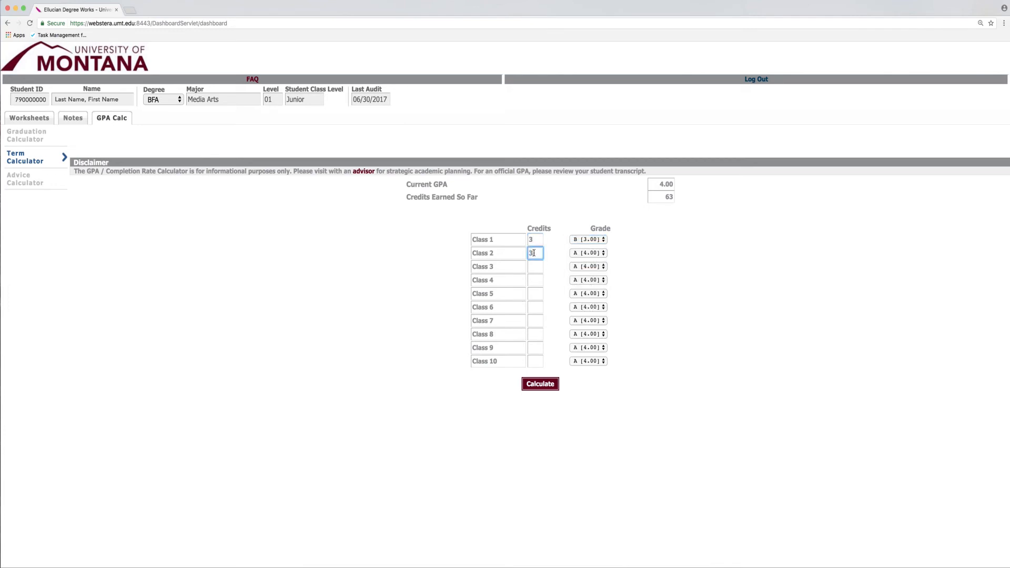
{"action": "left_click", "coordinate": [587, 252]}
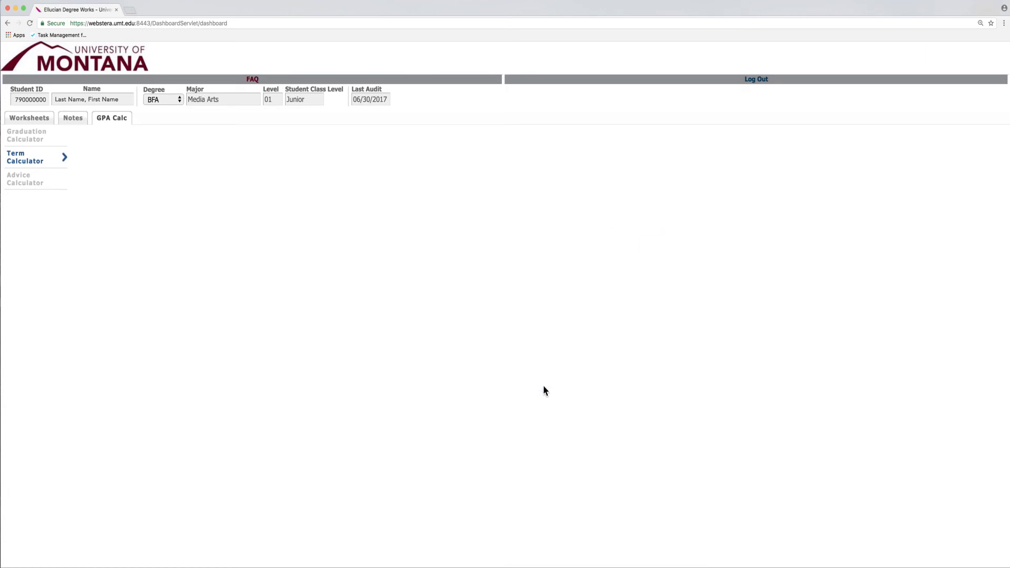
{"action": "left_click", "coordinate": [24, 157]}
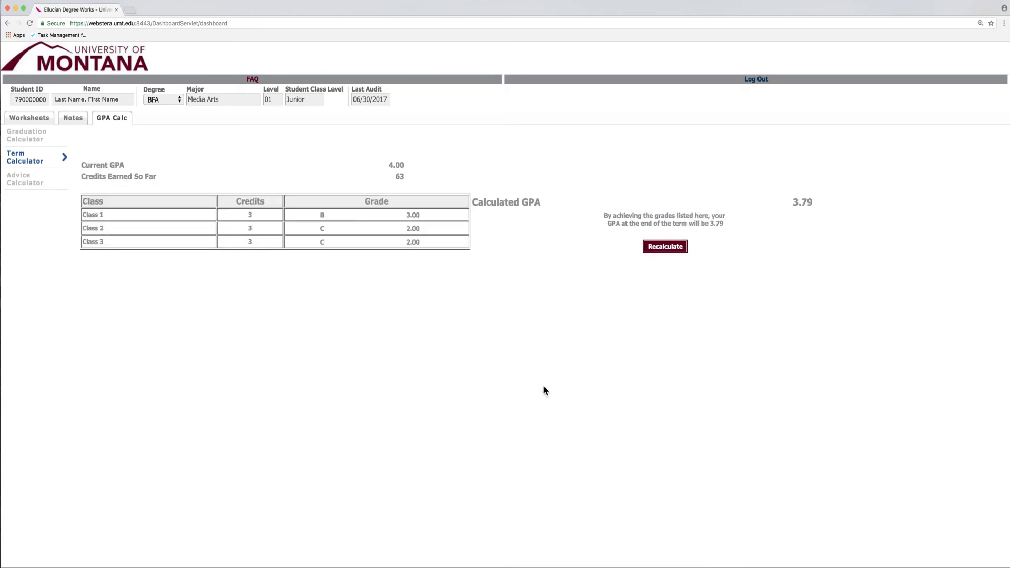
{"action": "mouse_move", "coordinate": [269, 275]}
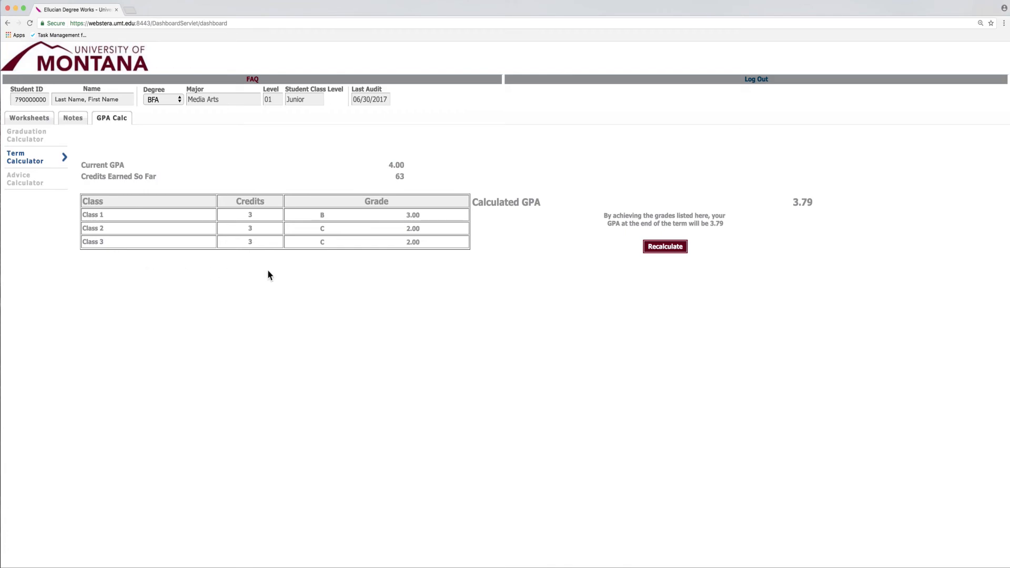
{"action": "mouse_move", "coordinate": [485, 277]}
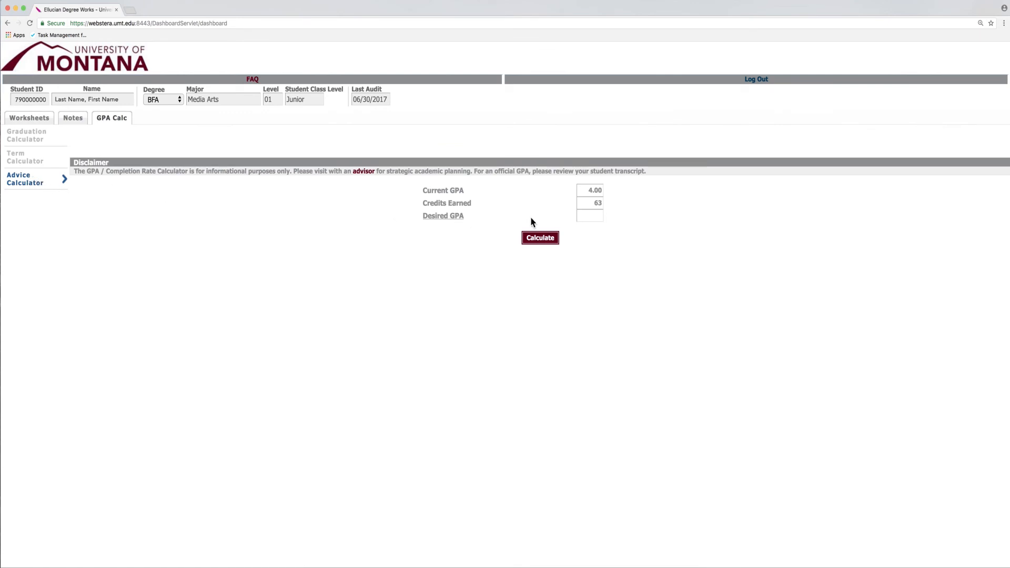
- Get advice calculator credit and grade options for a desired 3.7 GPA
{"action": "type", "text": "3.7"}
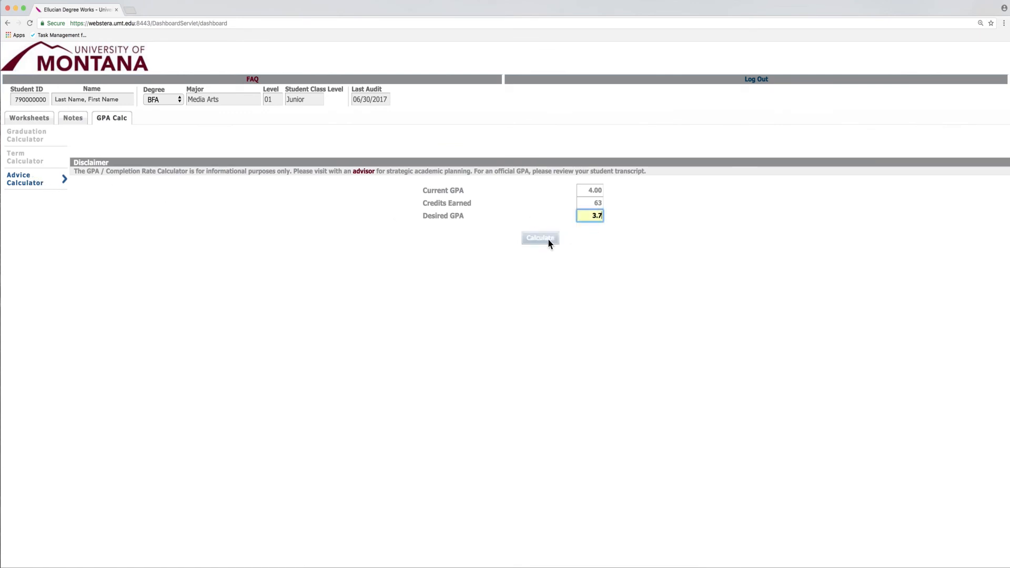
{"action": "left_click", "coordinate": [540, 237]}
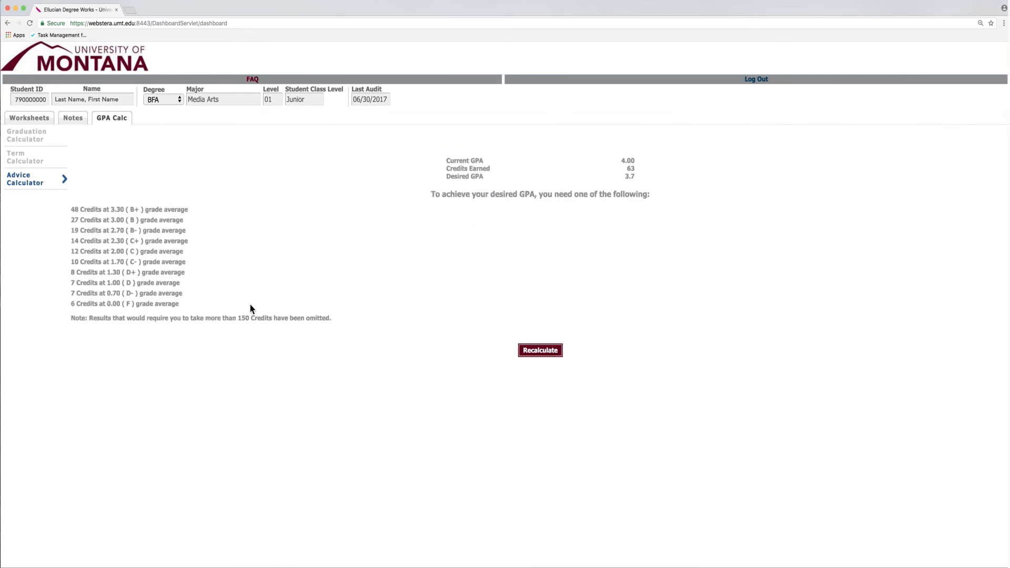